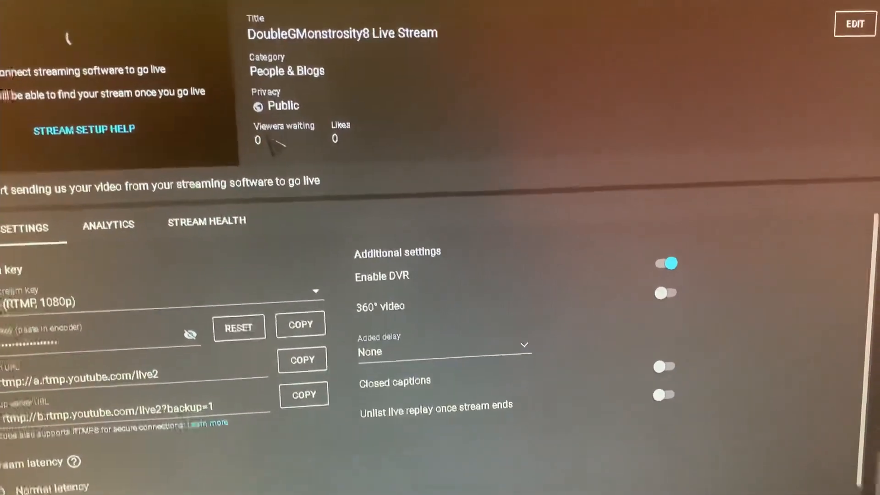
Show Chrome's context menu over the 0 under Viewers waiting
right_click(292, 157)
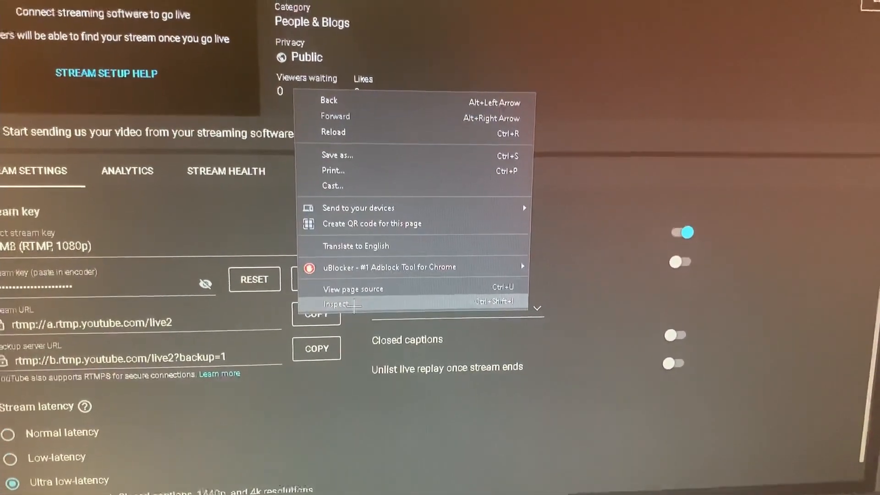
click(335, 303)
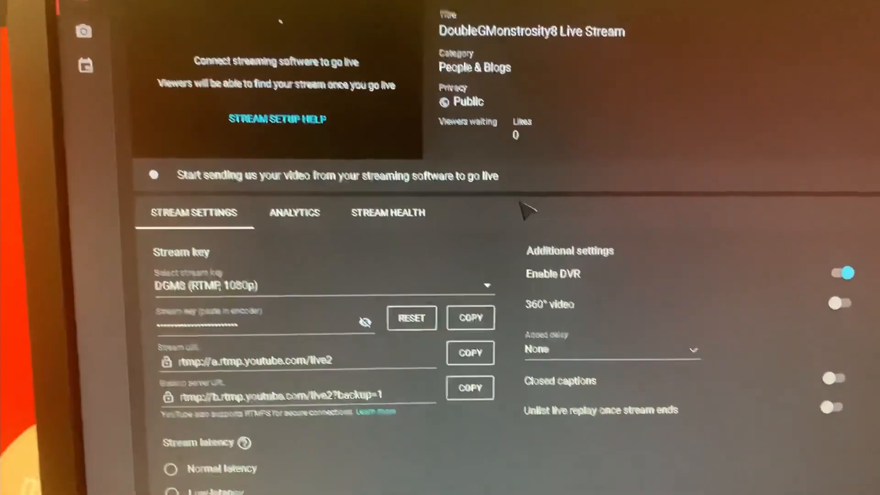
Scroll the live stream page so the Viewers waiting count shows 0 again
scroll(up, 3)
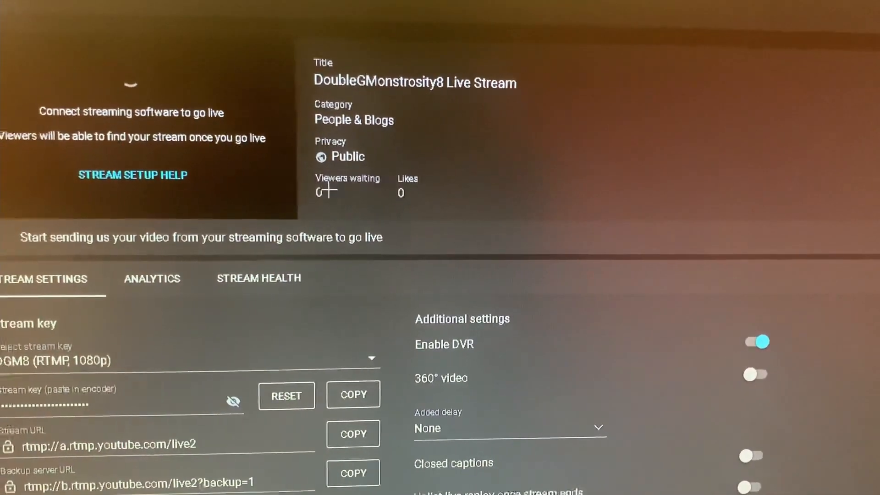
Inspect the Viewers waiting count element in DevTools and bring its 0 text into view
right_click(337, 190)
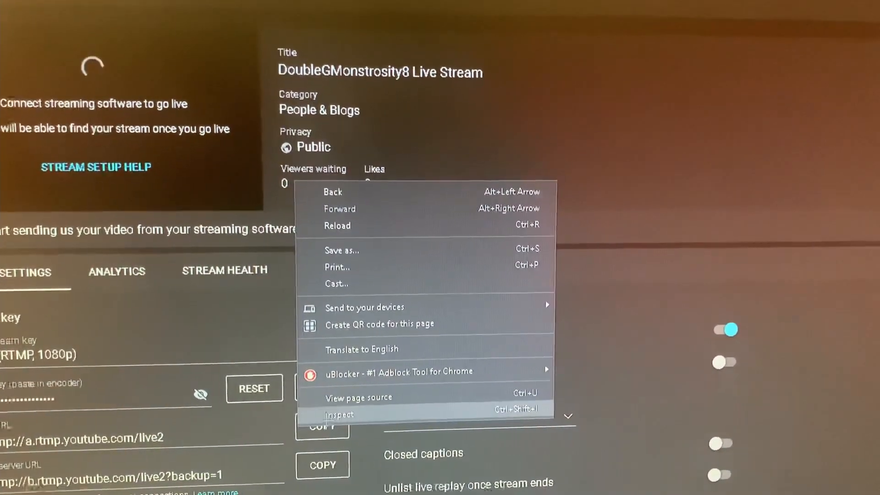
click(339, 415)
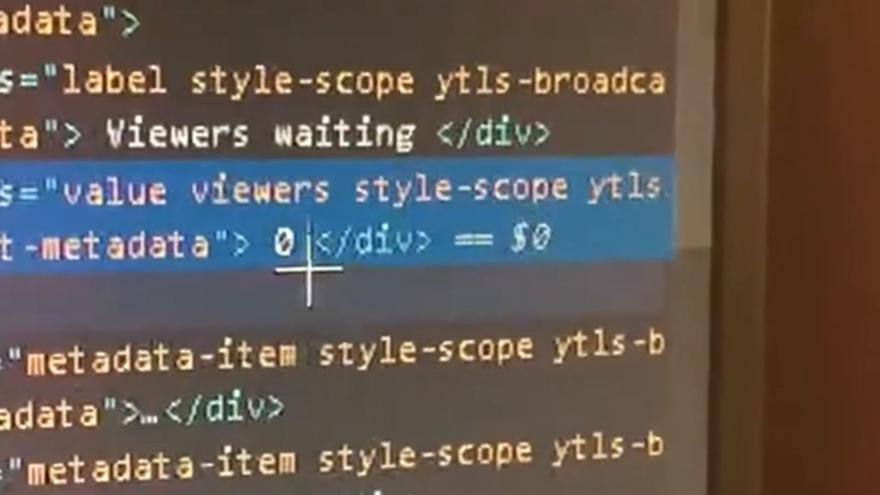
scroll(down, 3)
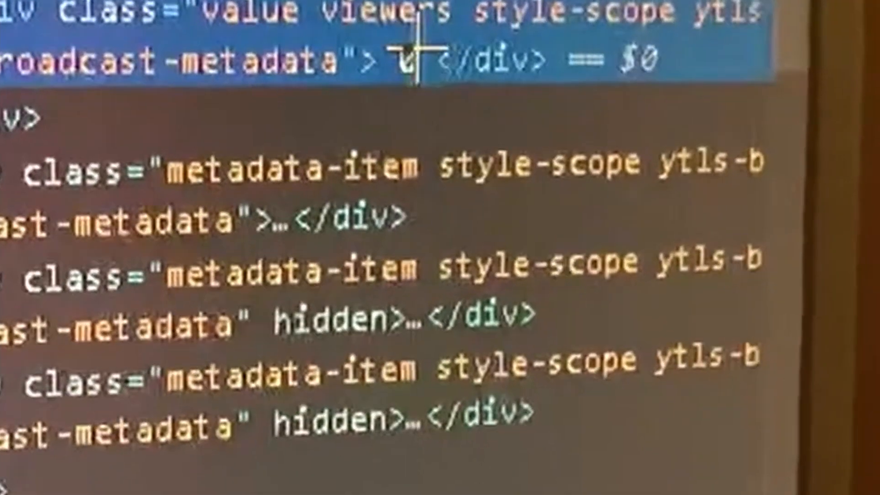